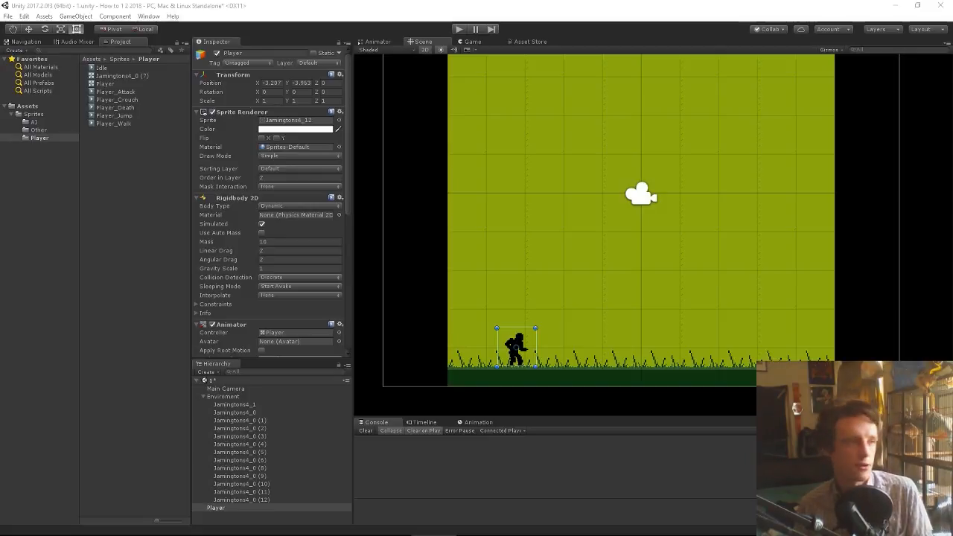
mouse_move(400, 220)
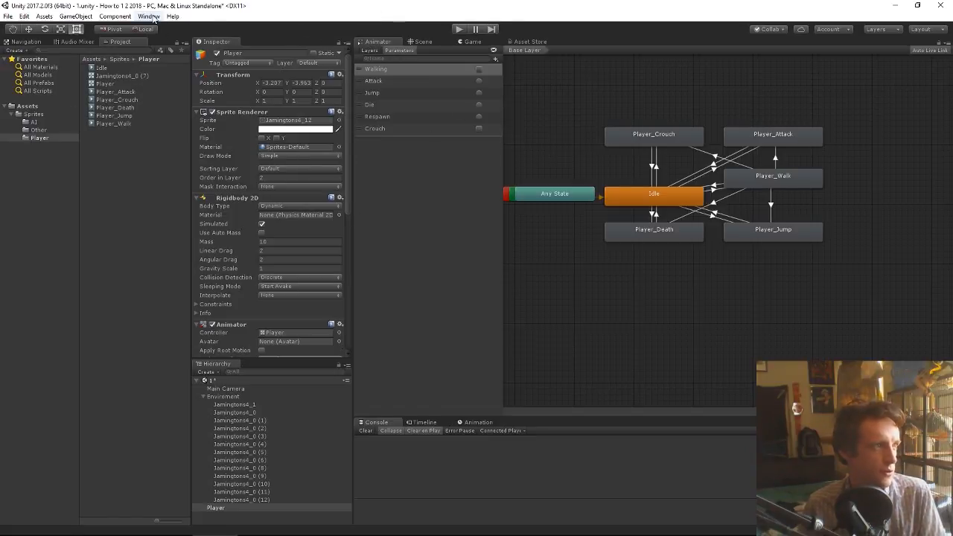
left_click(149, 17)
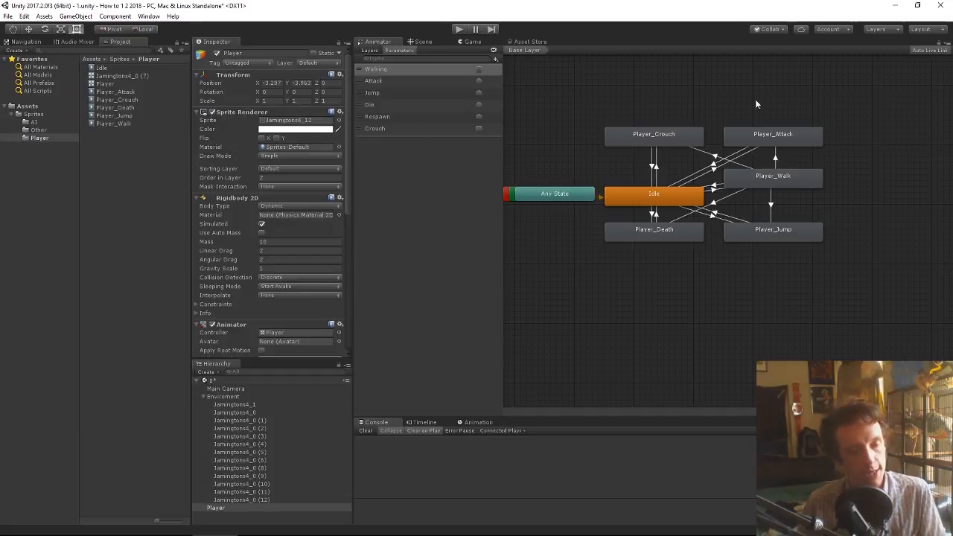
mouse_move(826, 283)
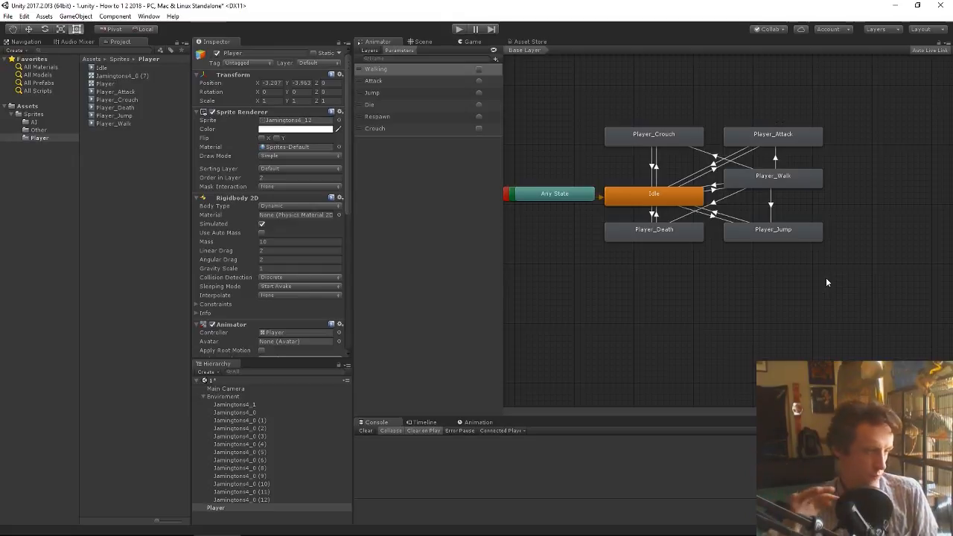
mouse_move(685, 58)
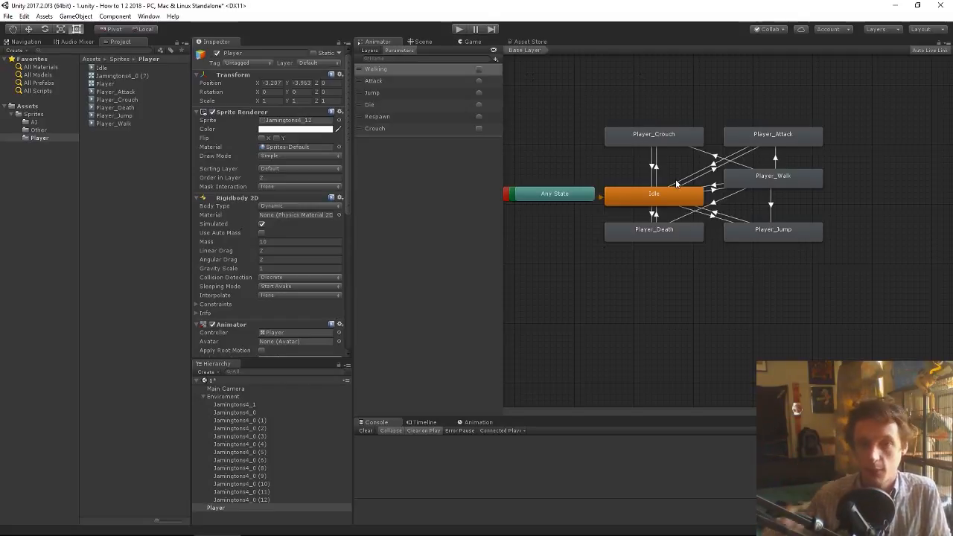
mouse_move(708, 105)
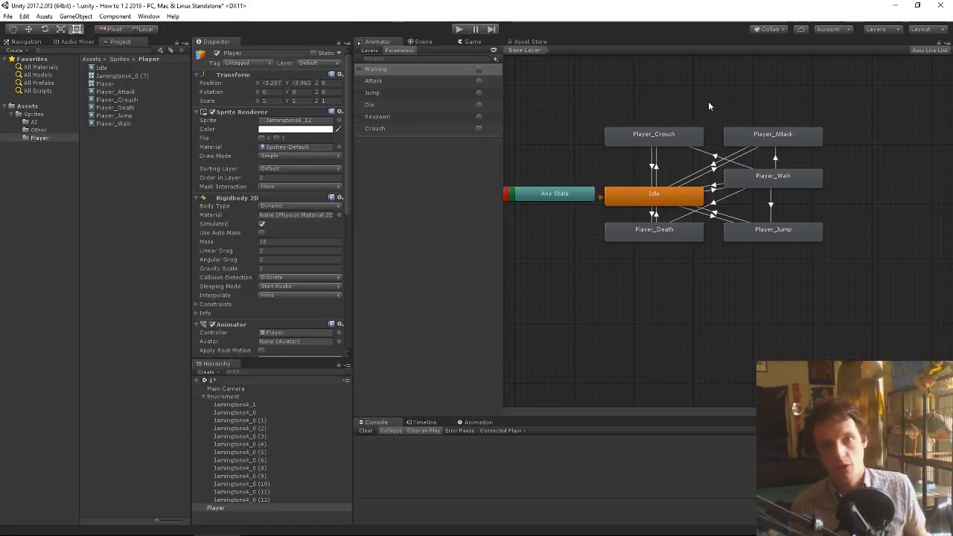
mouse_move(694, 113)
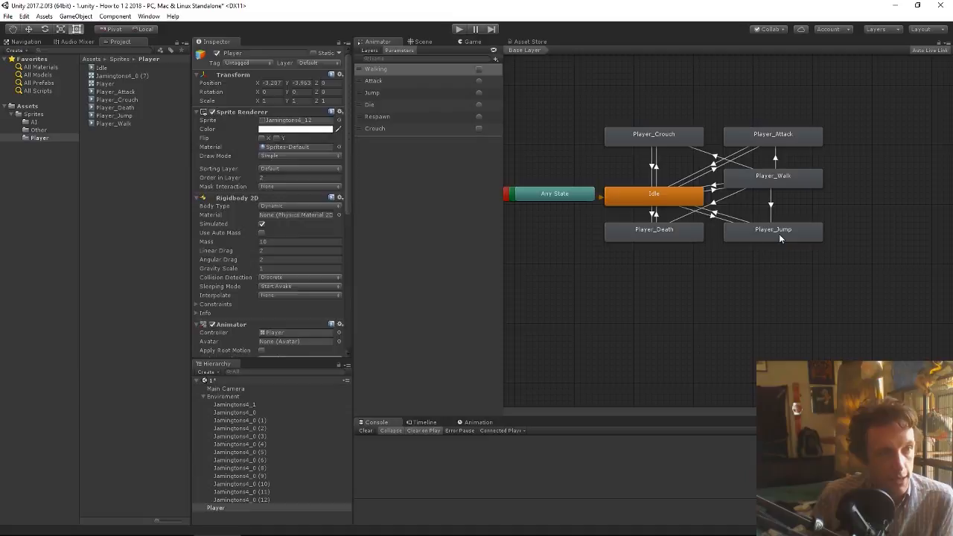
left_click(773, 229)
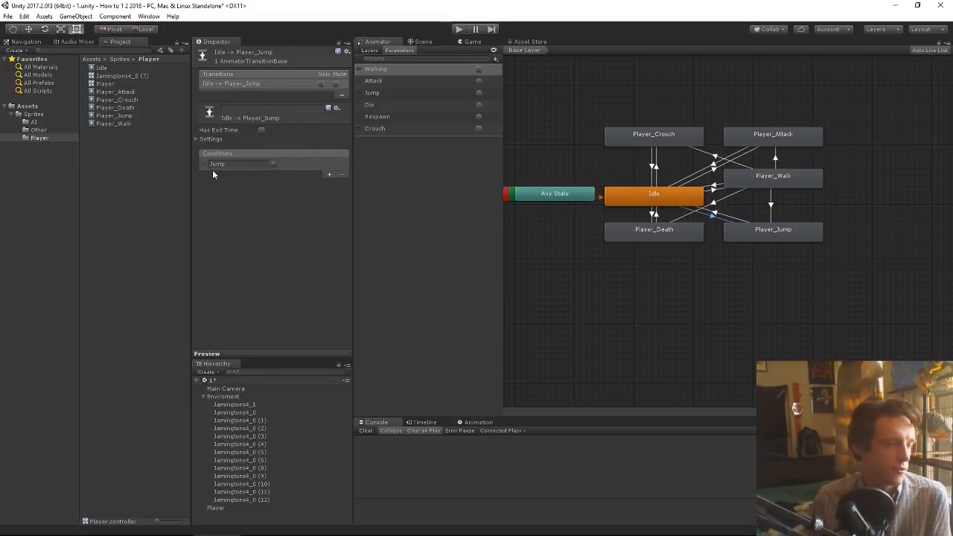
left_click(771, 201)
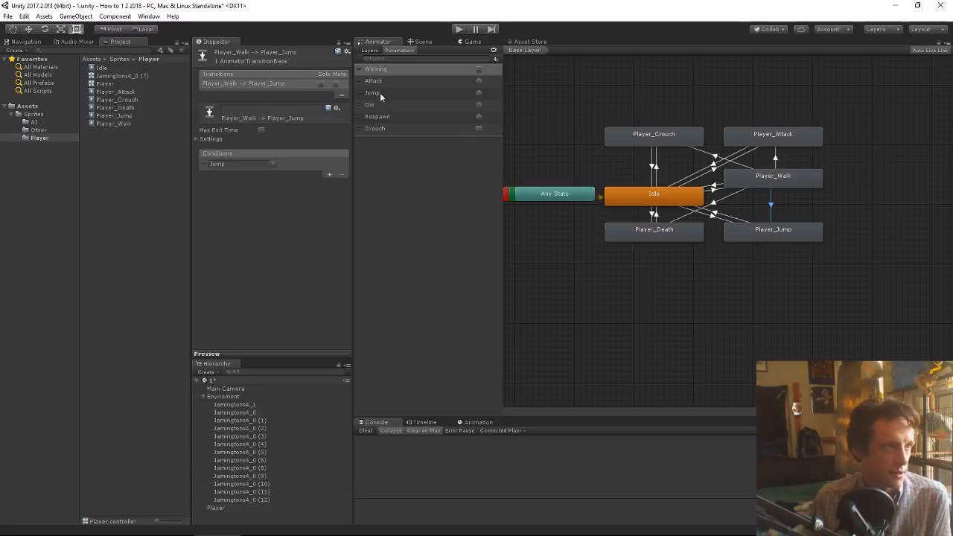
left_click(402, 92)
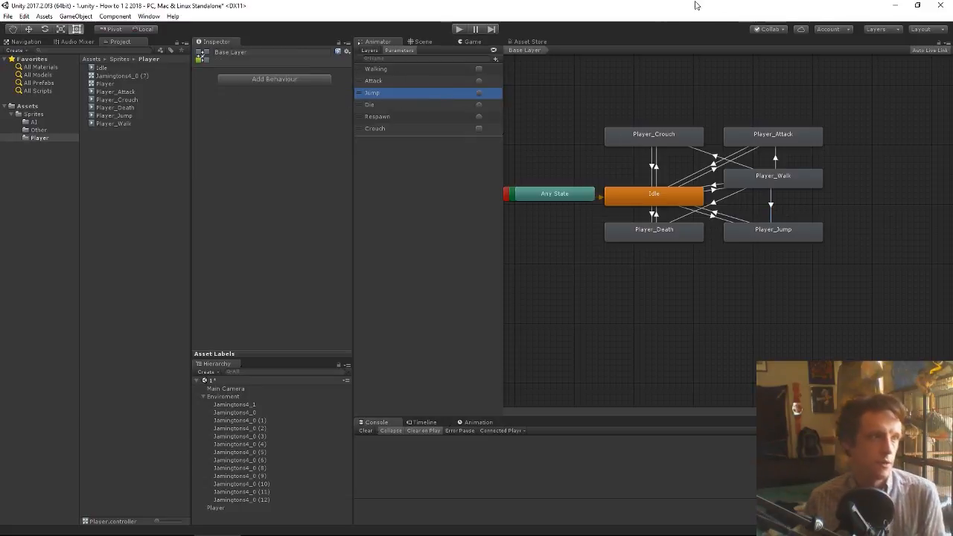
mouse_move(825, 140)
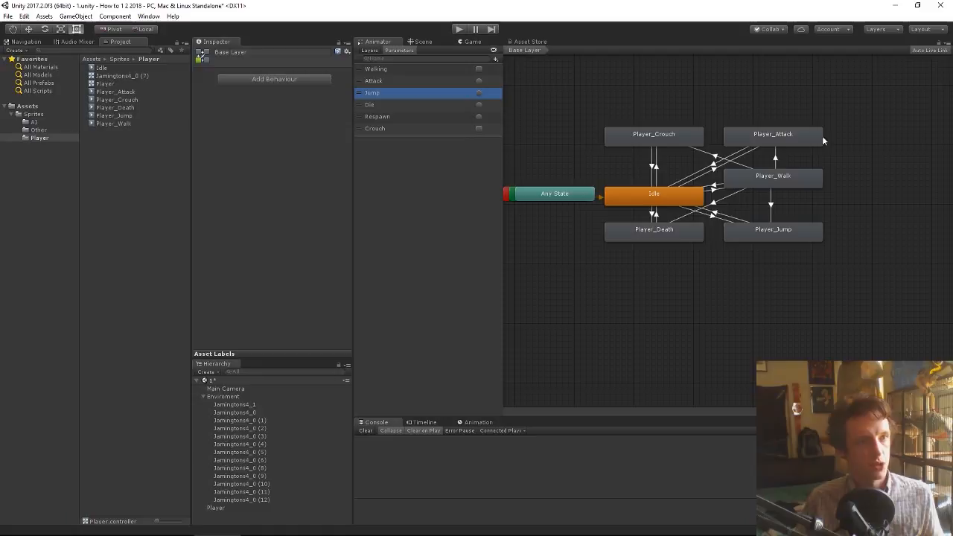
left_click(773, 230)
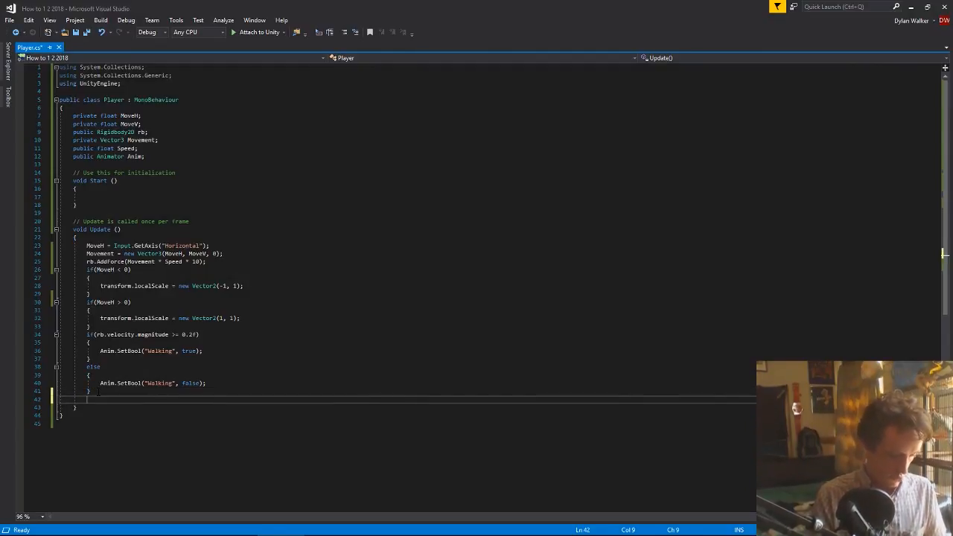
In Update, write an if check on Input.GetKeyDown for the Space key
type("if()")
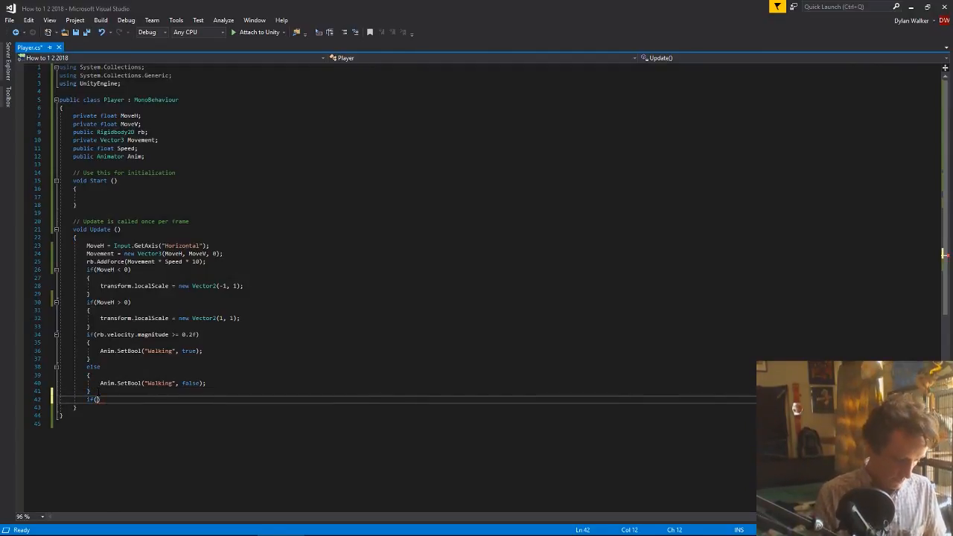
type("Input.")
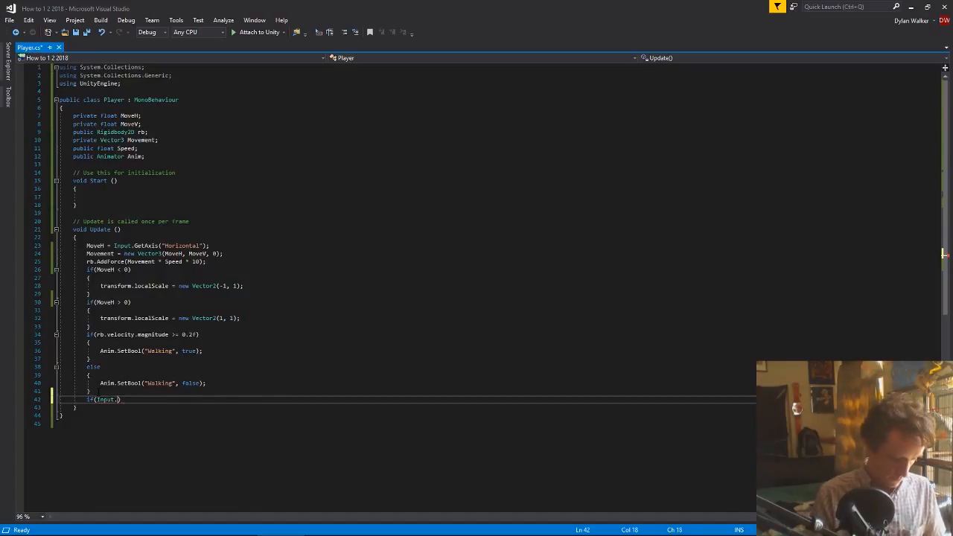
type("anyKey.g")
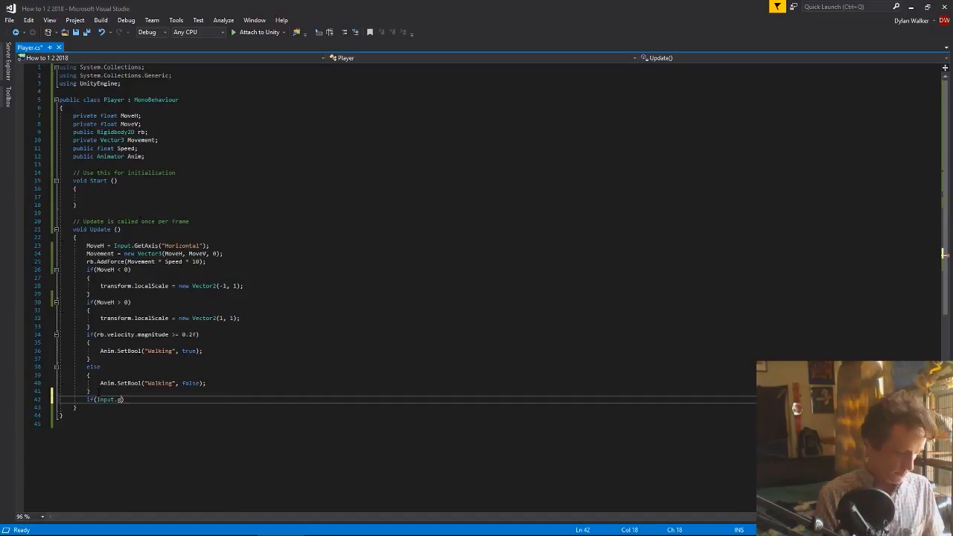
type("GetKeyDown(KeyCode.Space")
type("{")
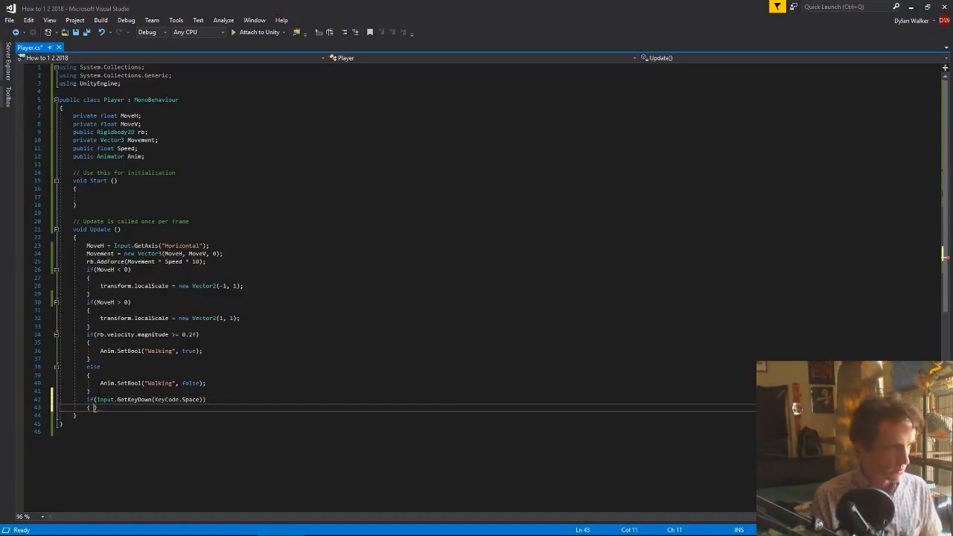
Inside the Space-key check, call Anim.SetTrigger("Jump")
type("an")
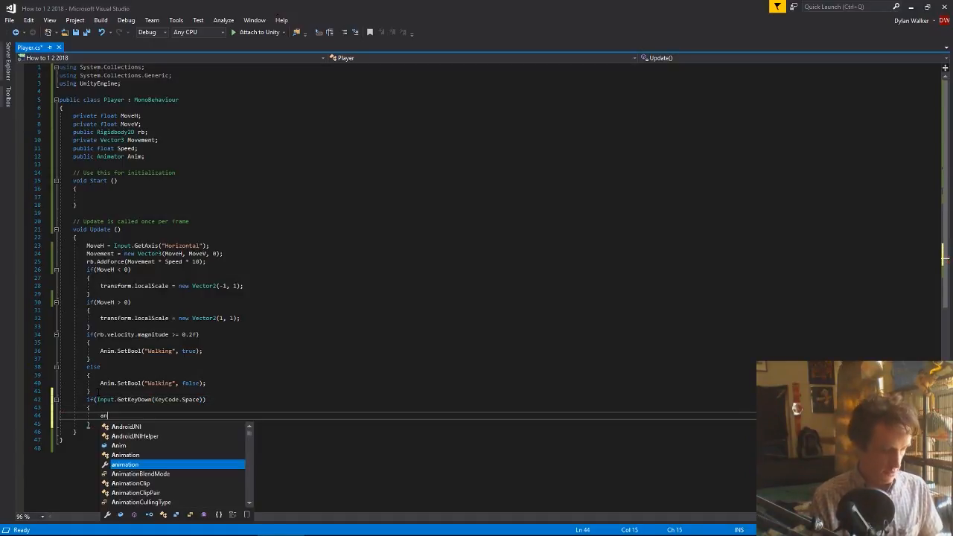
type("Anim")
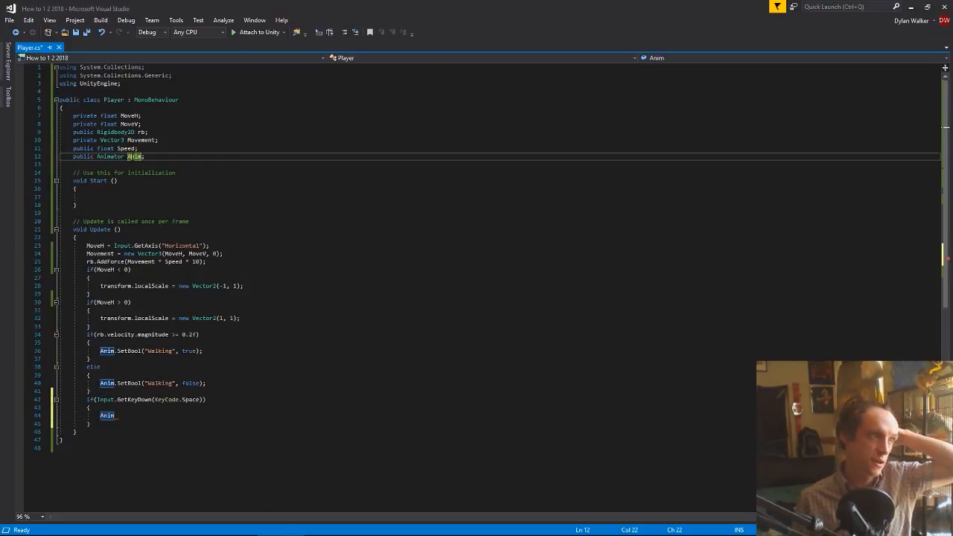
left_click(116, 415)
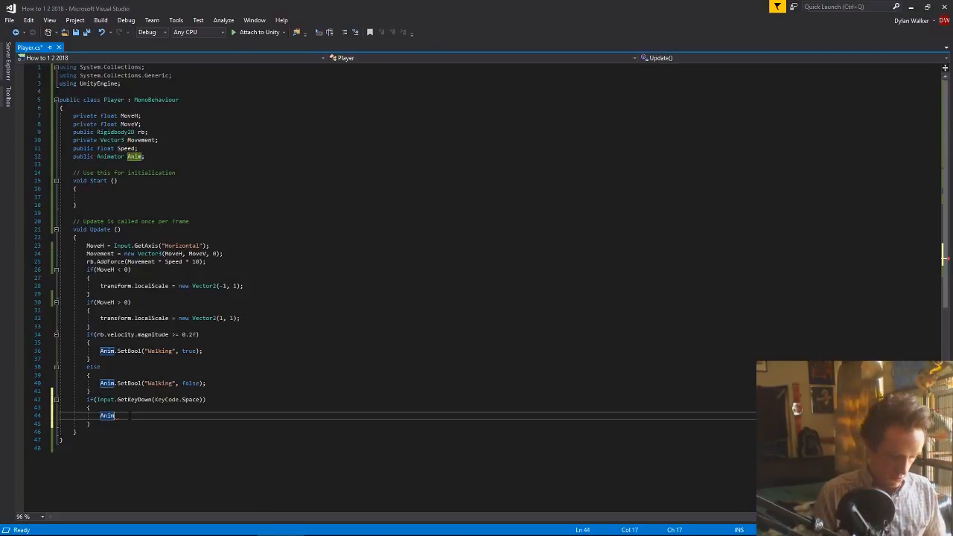
type("..")
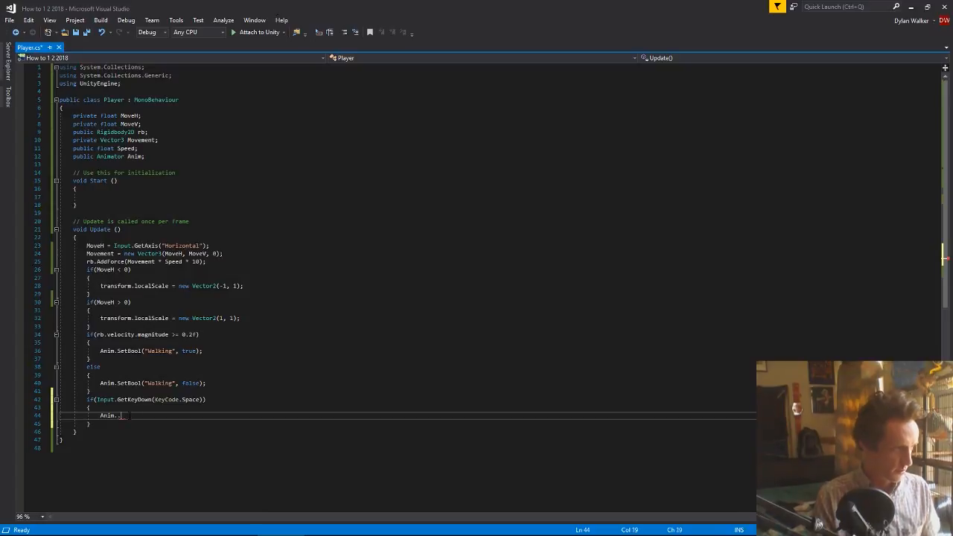
type("SetTrigger(")
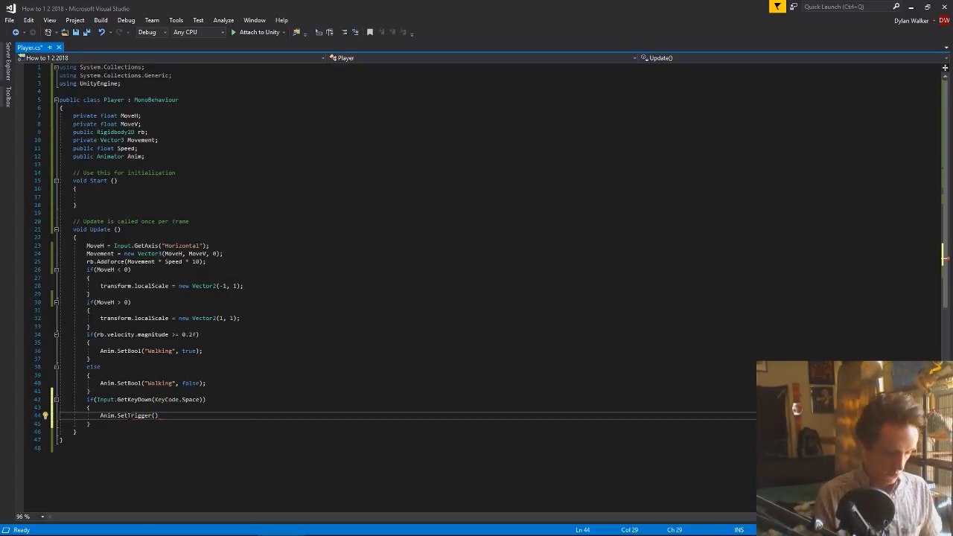
type("\"\"")
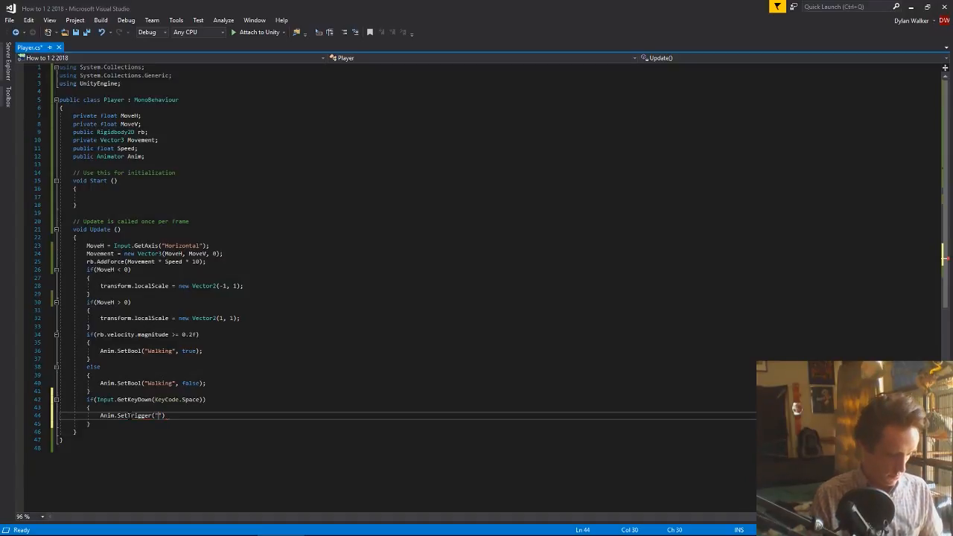
type("Jump")
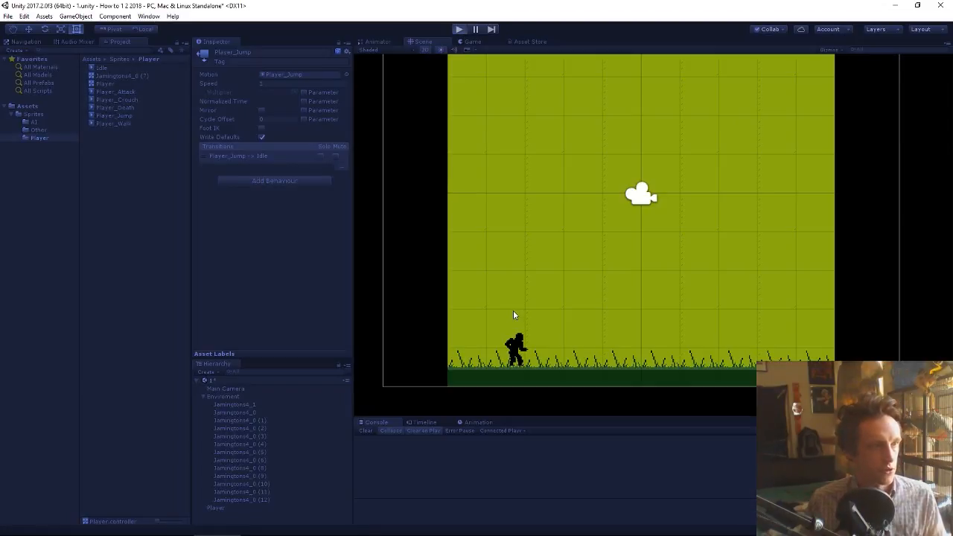
Show the Game view and start play mode to try the jump
left_click(458, 30)
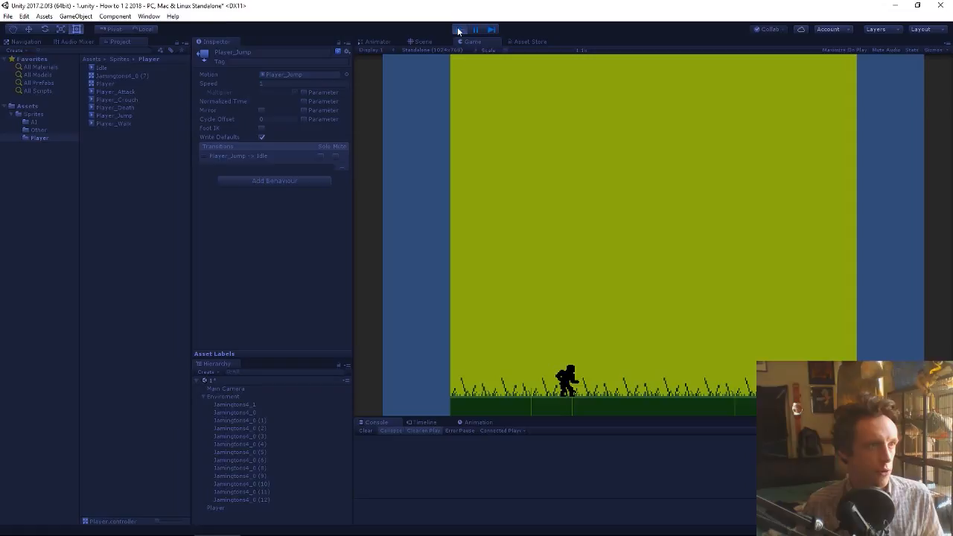
left_click(422, 42)
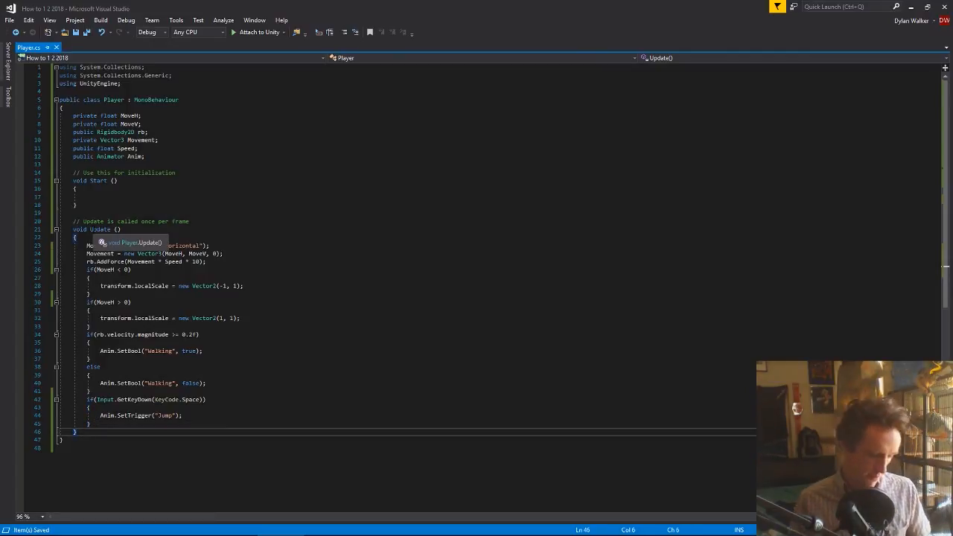
Below Update, declare an empty public void Jump() method
type("public void")
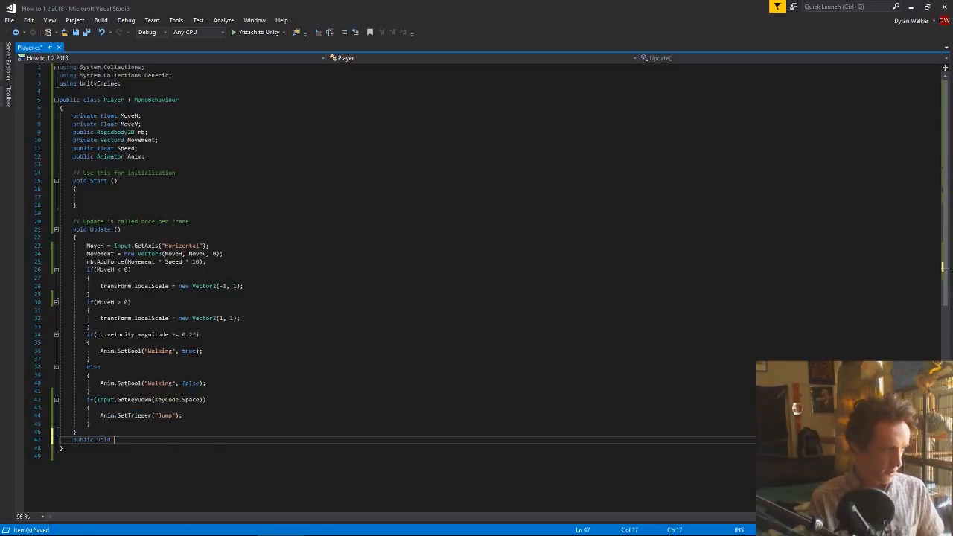
type("O")
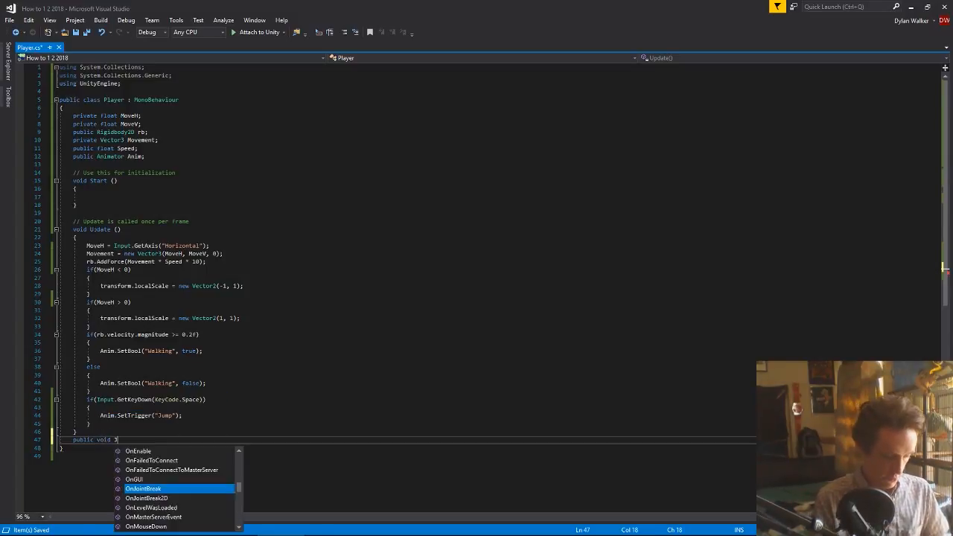
type("Jump()")
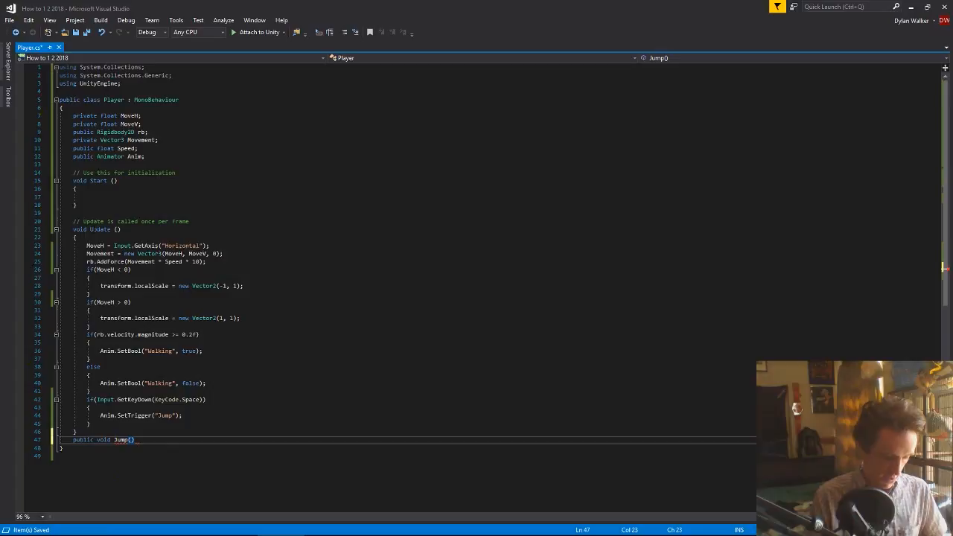
type("{}")
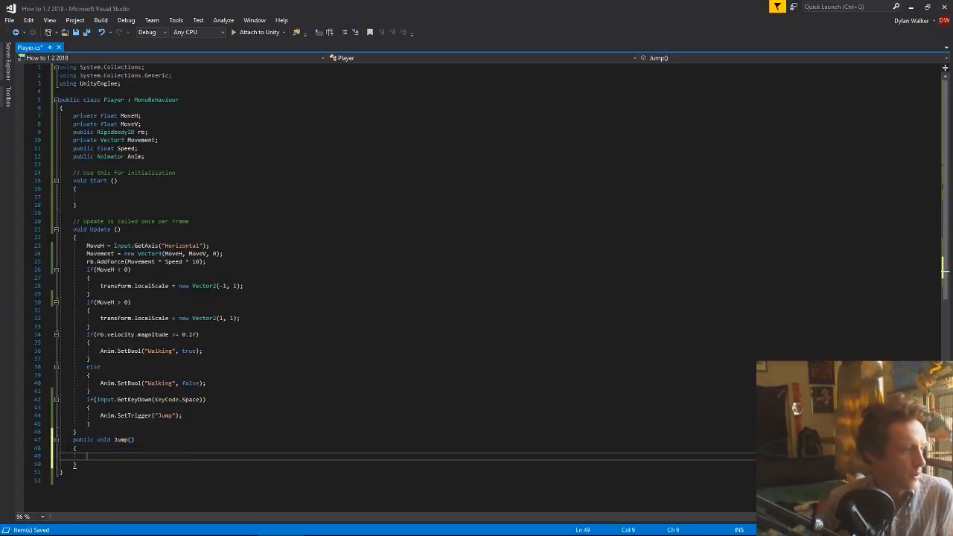
double_click(84, 439)
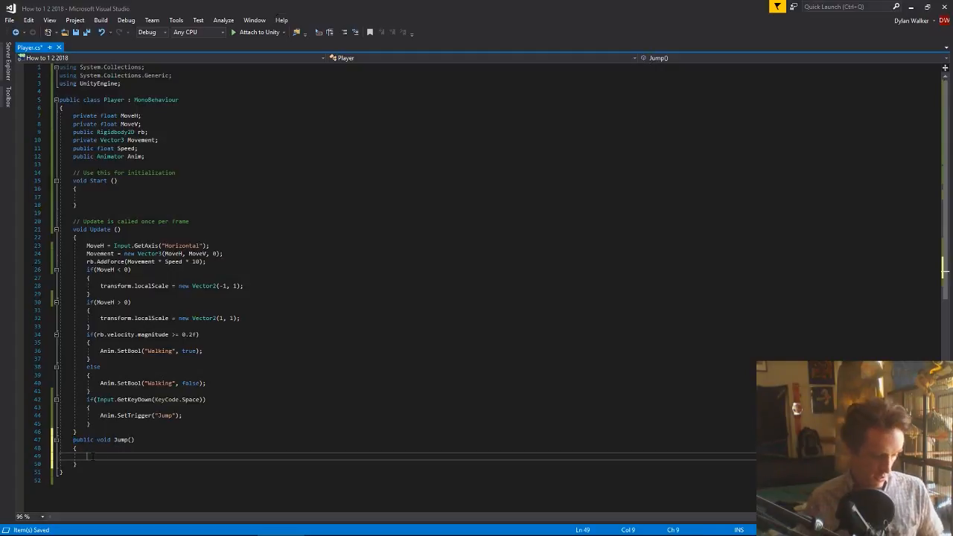
In Jump, add rb.AddForce(new Vector2(MoveH, 20) * Speed * 20)
type("rb.")
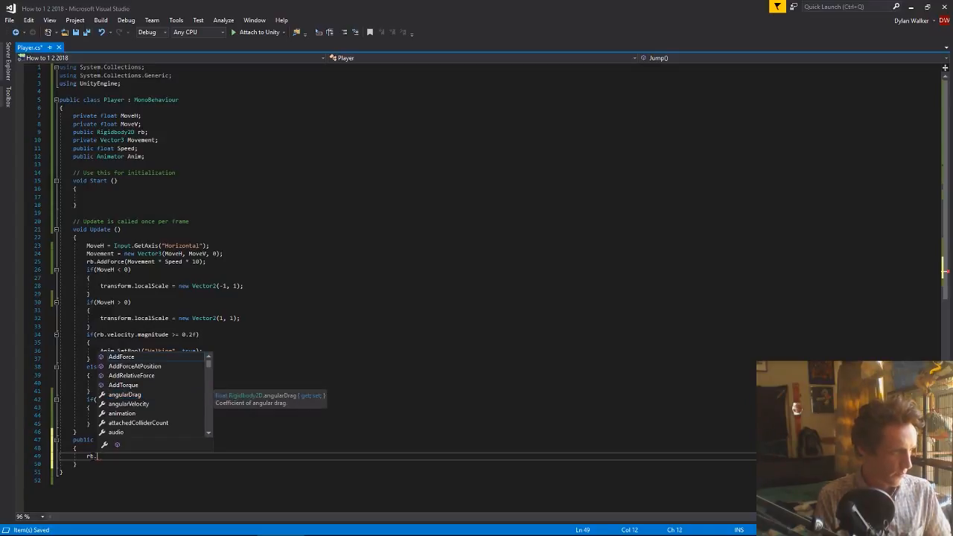
type("addd")
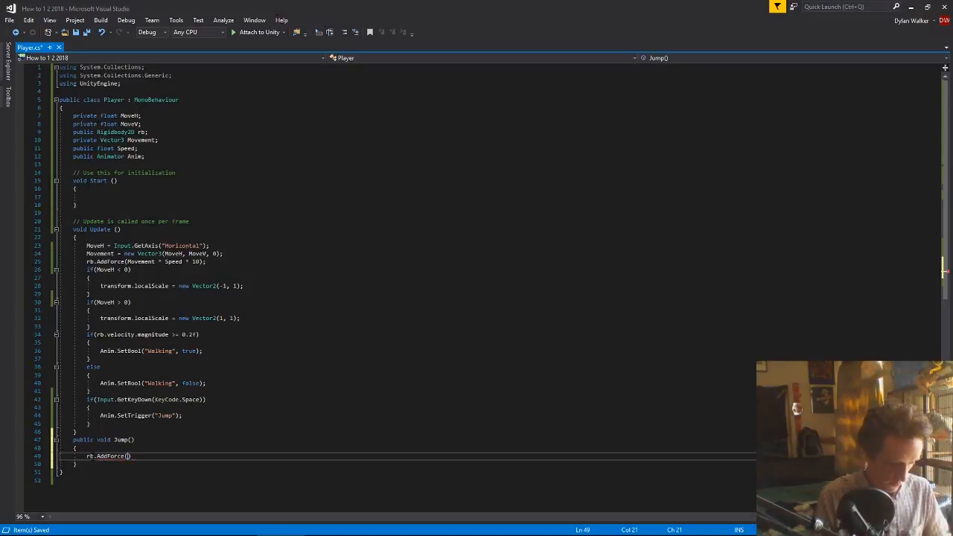
type("new Vector3(")
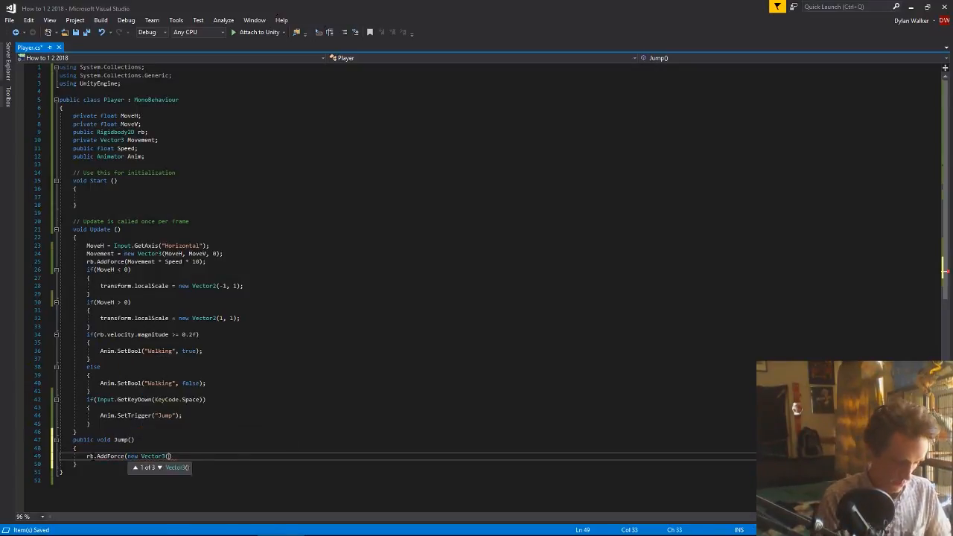
type("move")
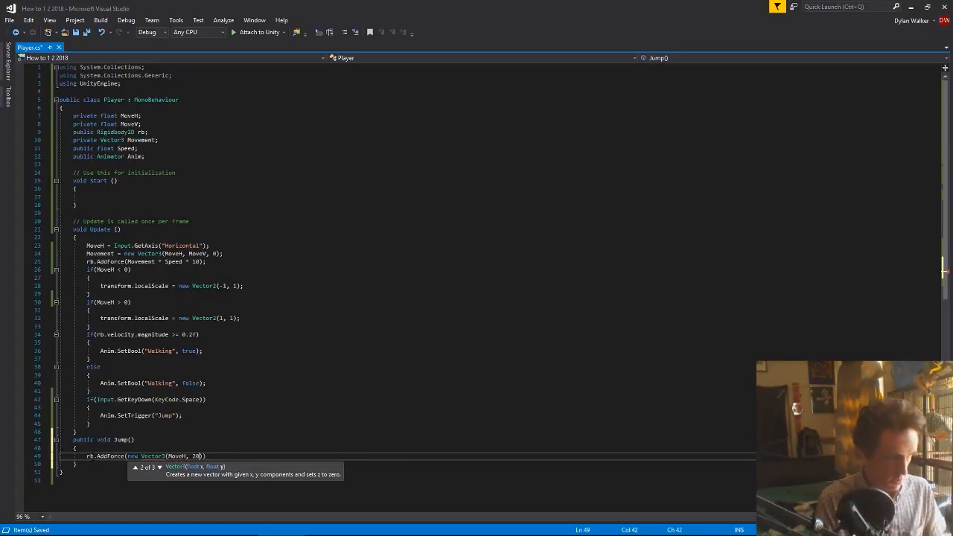
type(", 0")
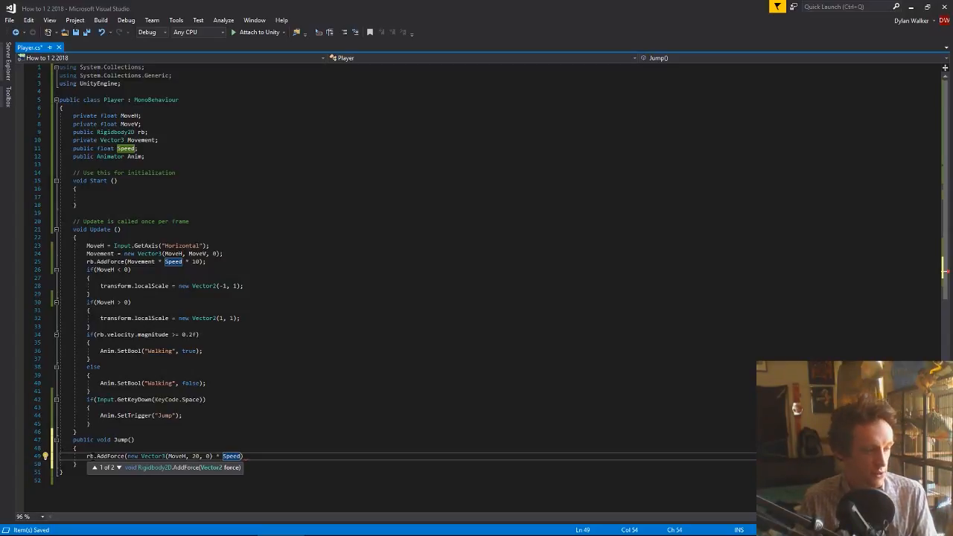
type("*")
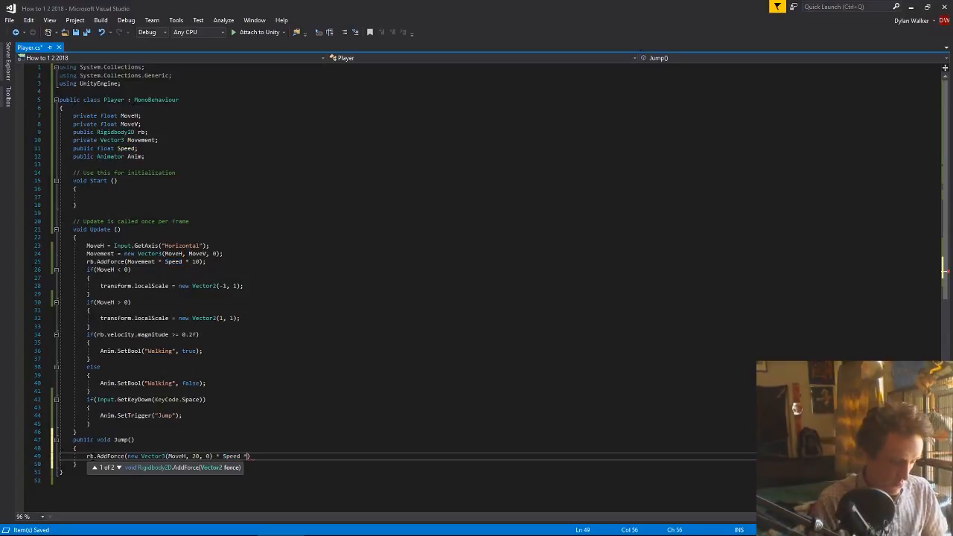
type("20")
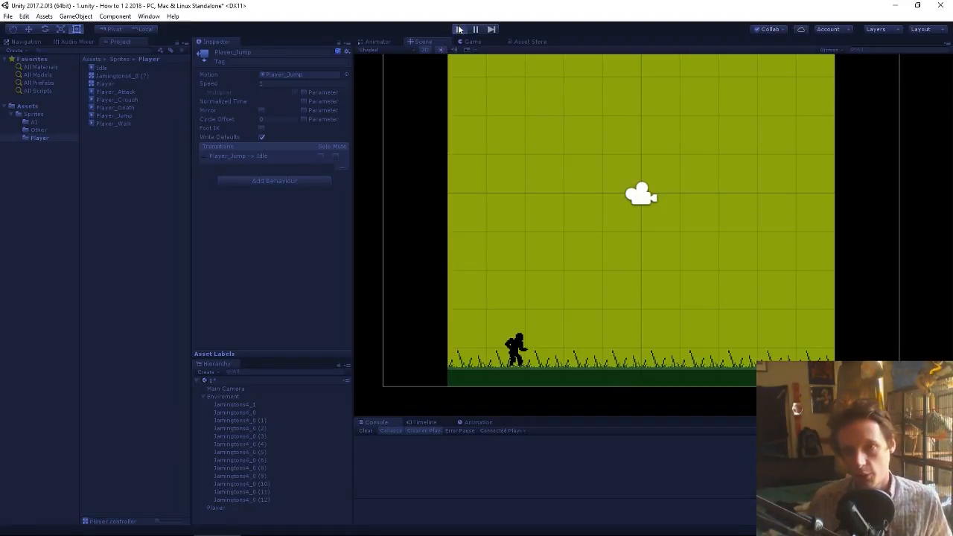
left_click(459, 30)
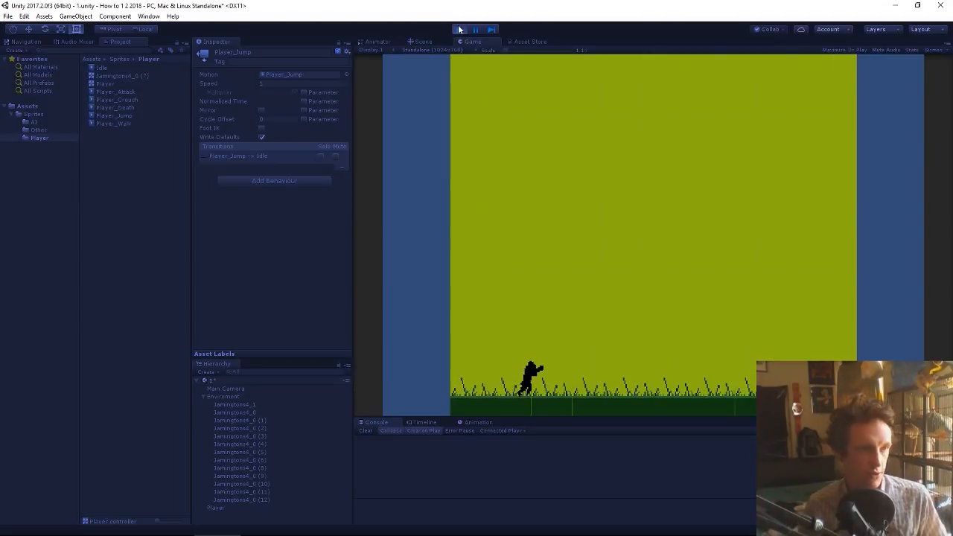
left_click(423, 42)
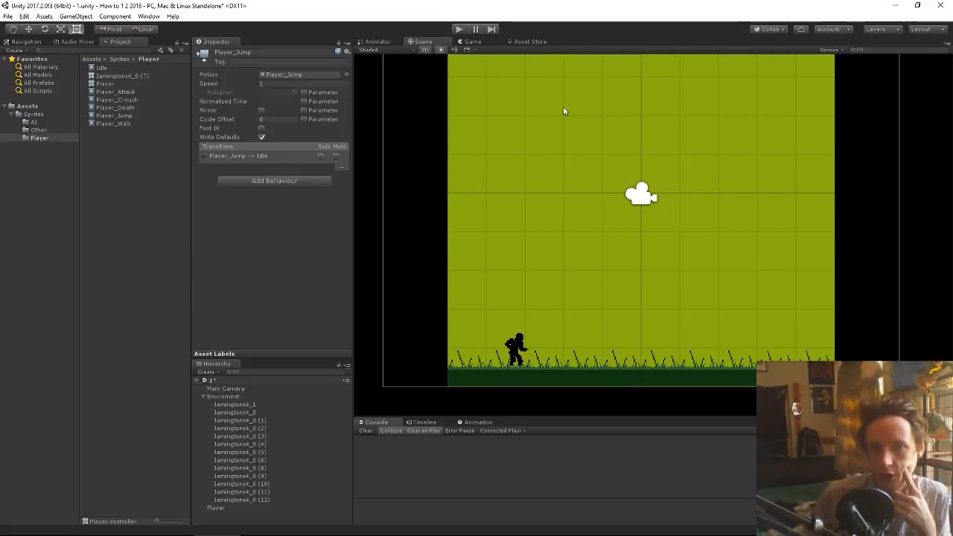
mouse_move(112, 118)
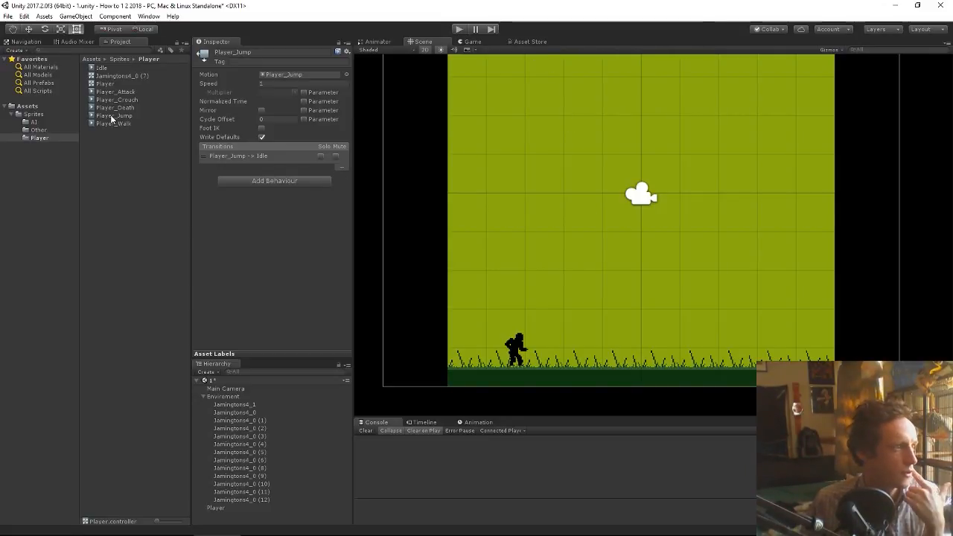
Select a grass tile, show its sprite clip in the Animation window and scrub to a later keyframe
left_click(113, 116)
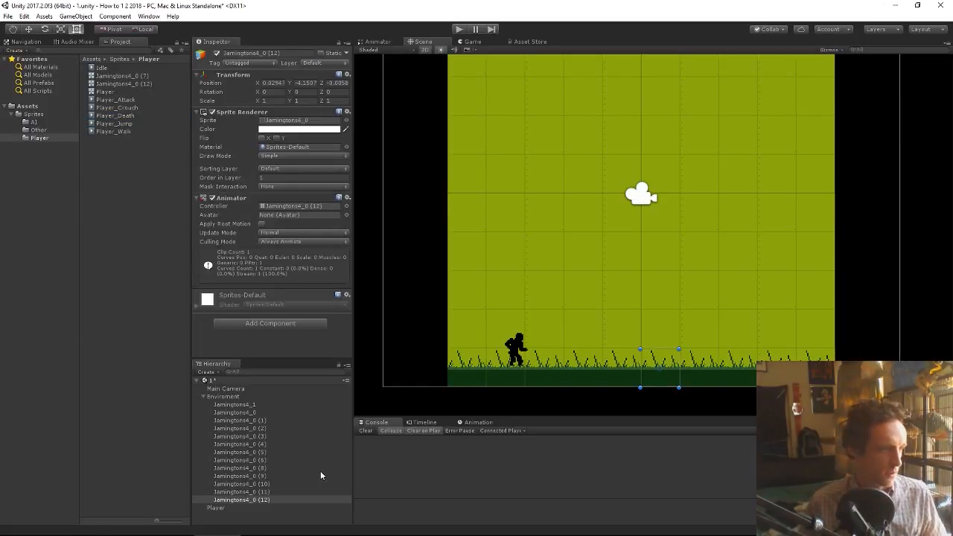
left_click(478, 423)
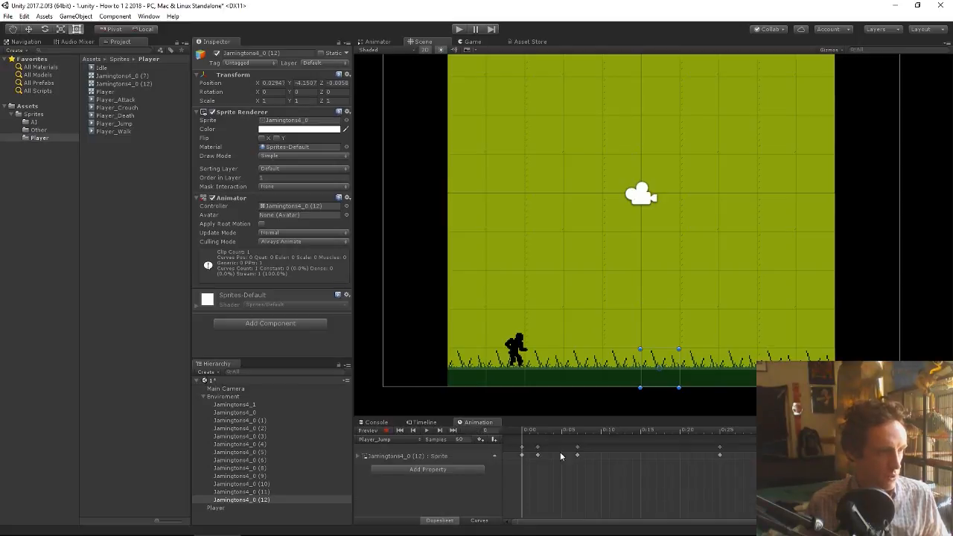
left_click(527, 429)
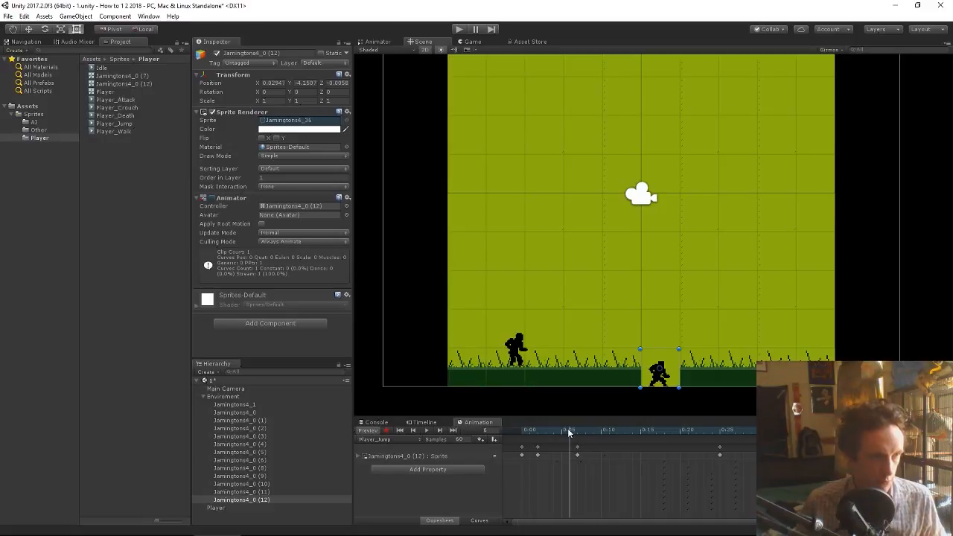
left_click(573, 430)
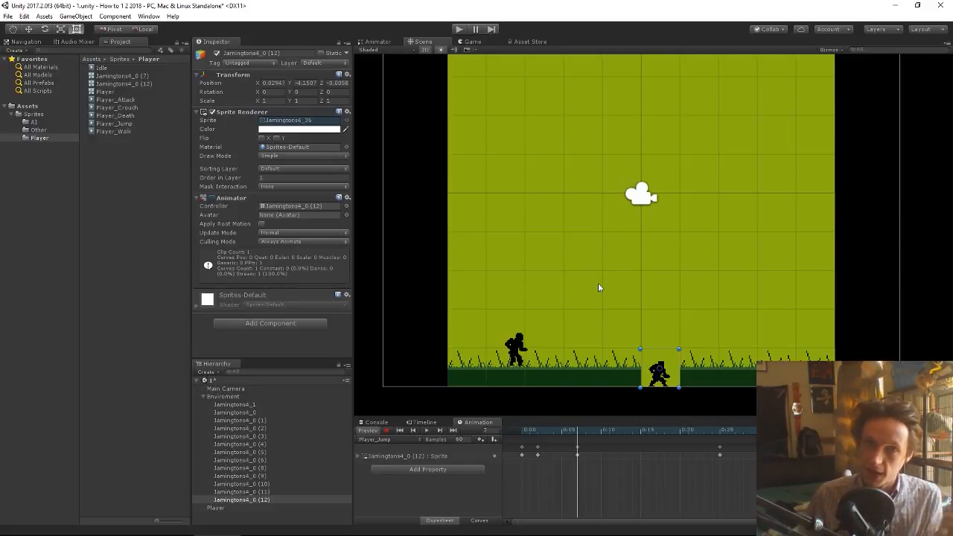
mouse_move(549, 346)
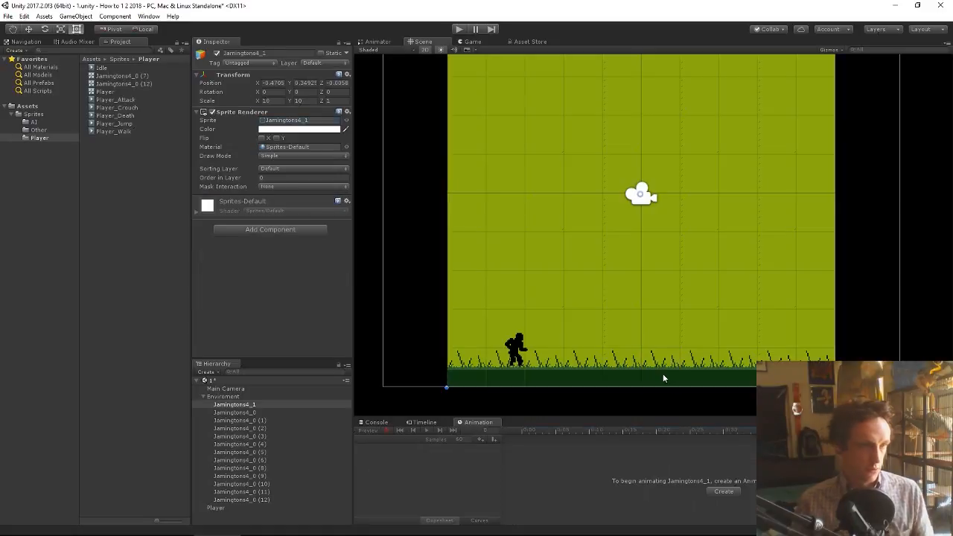
Select the Player in the Hierarchy and scroll the Inspector down to its Player (Script) component
left_click(241, 500)
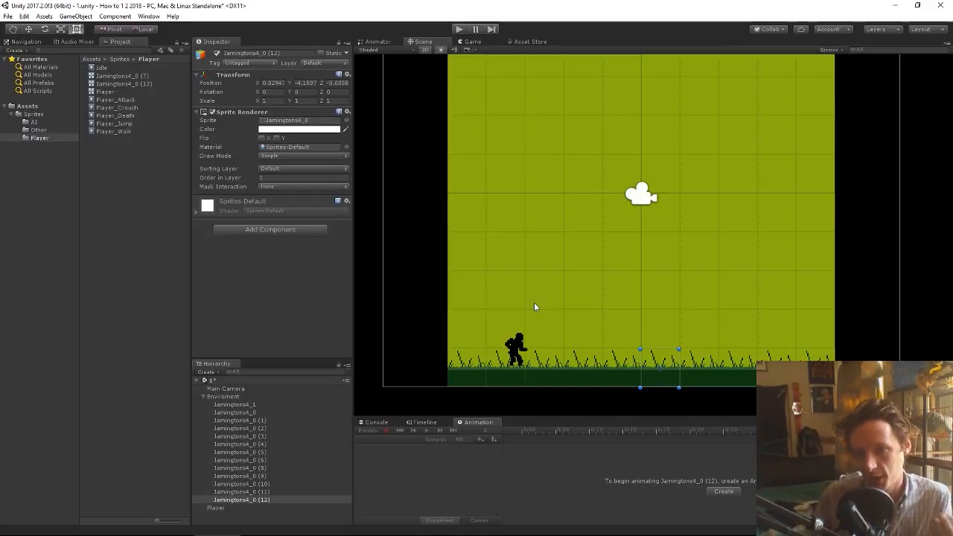
mouse_move(530, 288)
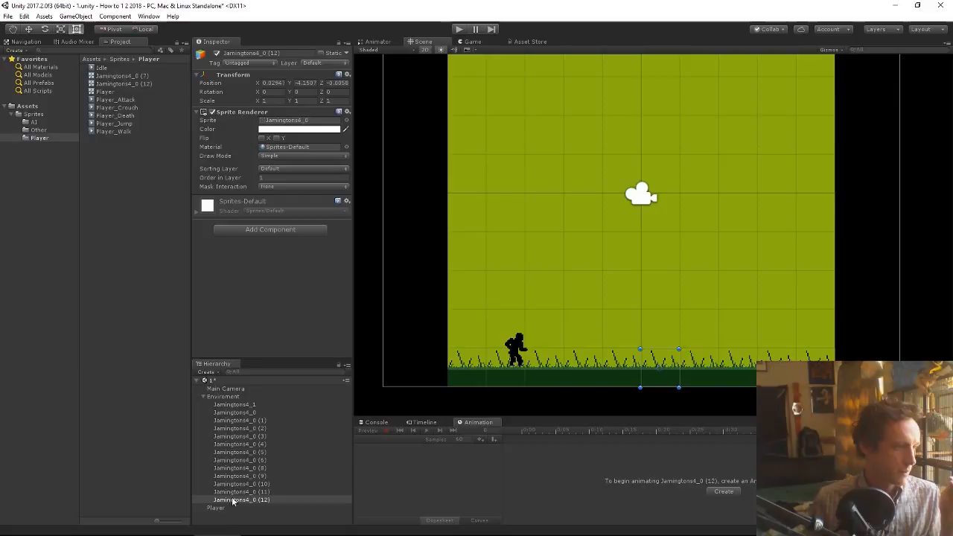
left_click(214, 507)
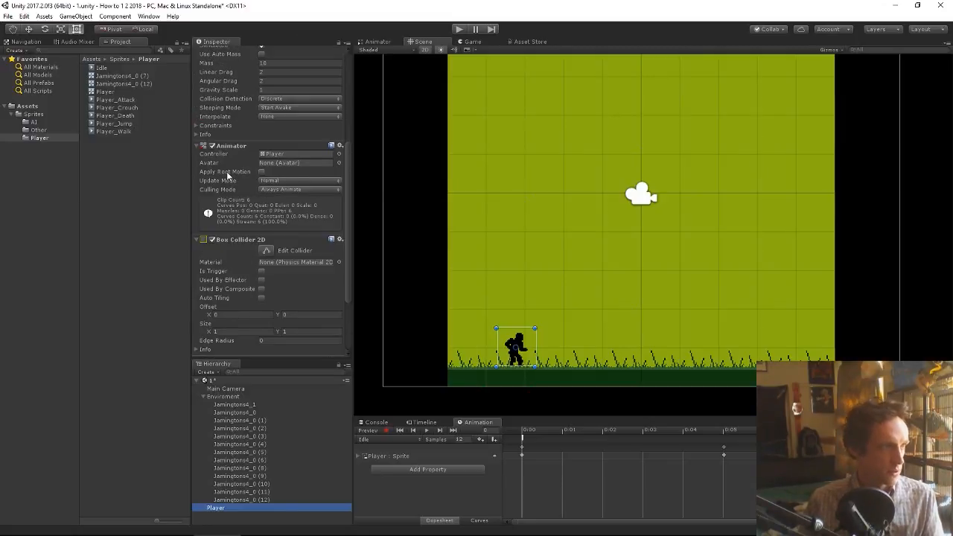
scroll("down", 3)
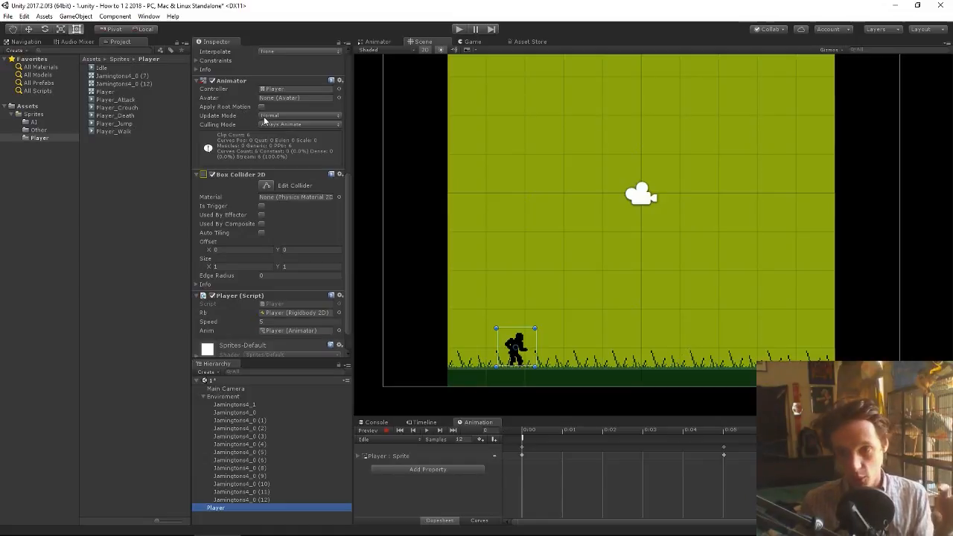
Add an animation event on the Player_Jump clip's jump frame with Function set to Jump
left_click(115, 122)
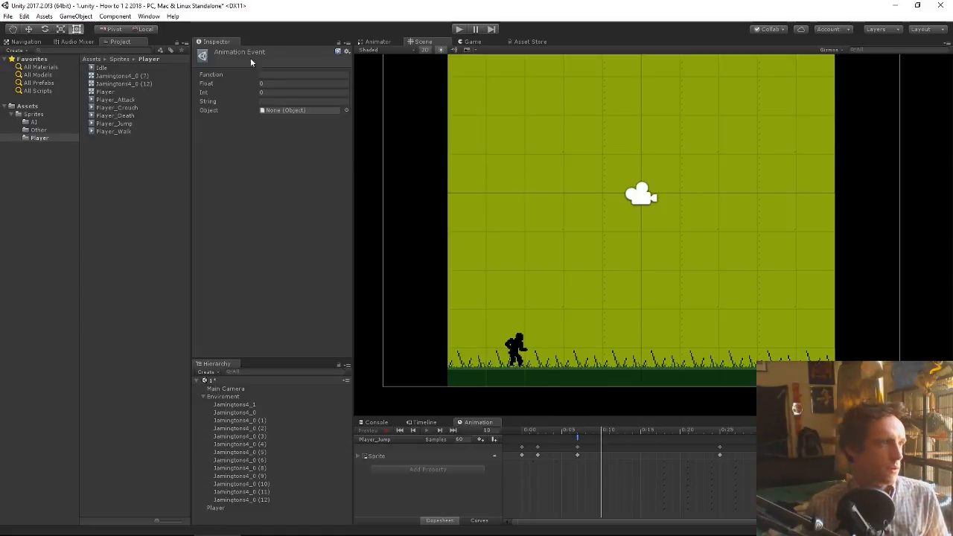
left_click(304, 74)
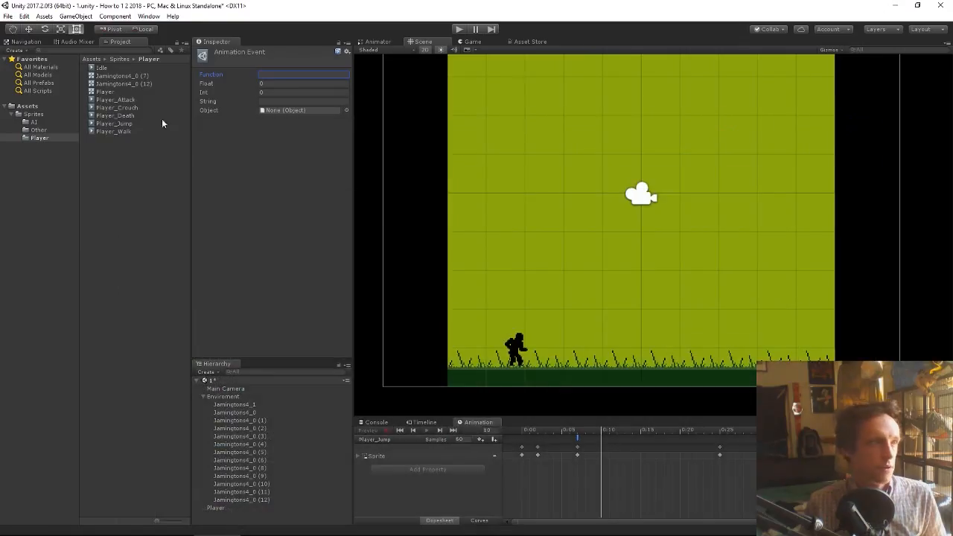
left_click(300, 74)
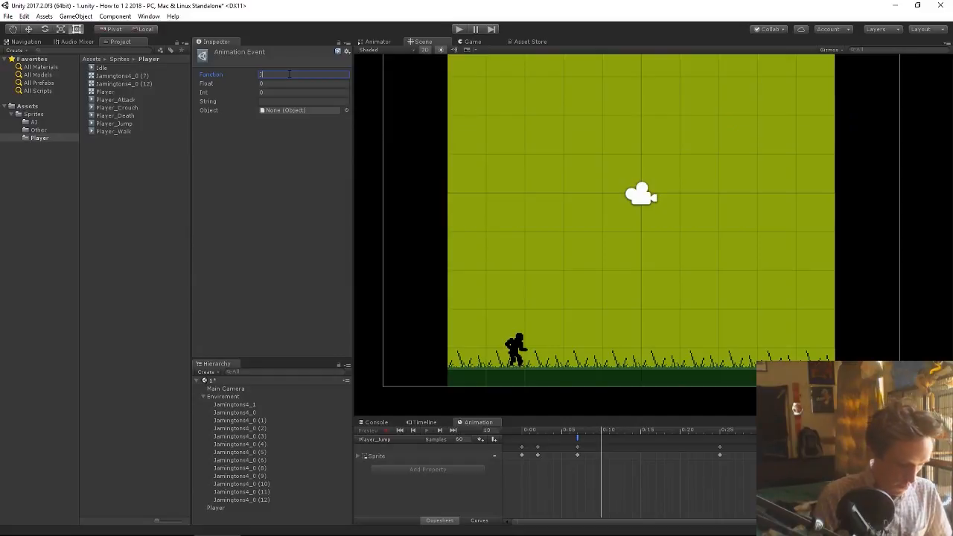
type("Jump")
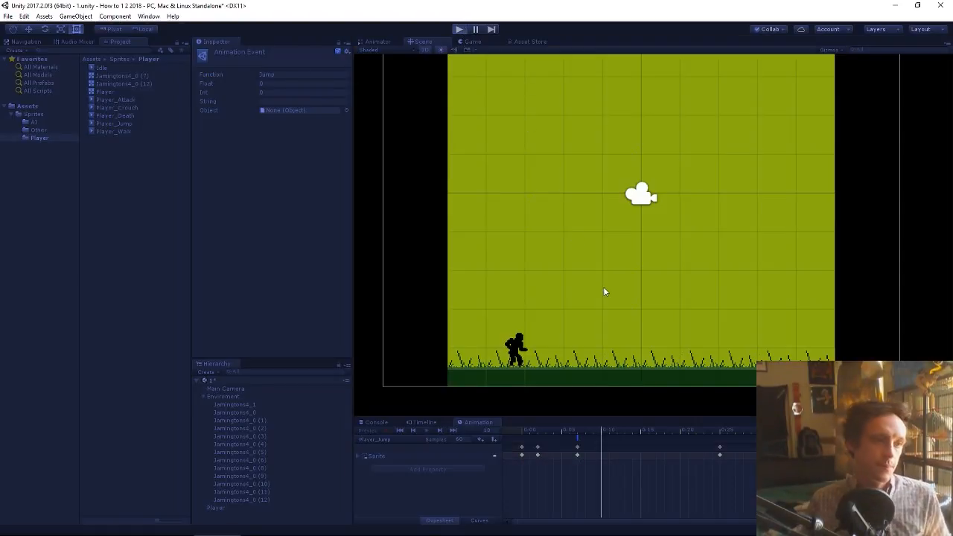
left_click(459, 30)
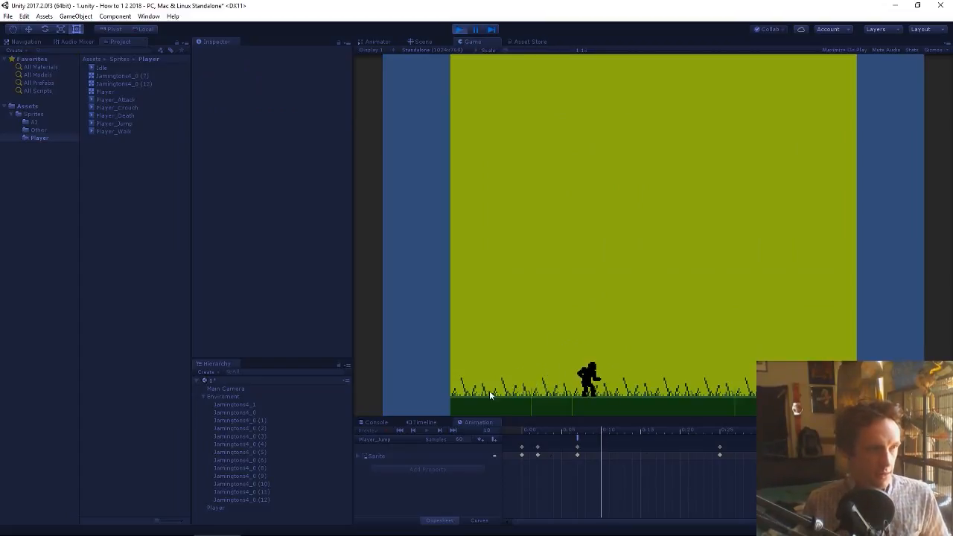
left_click(459, 30)
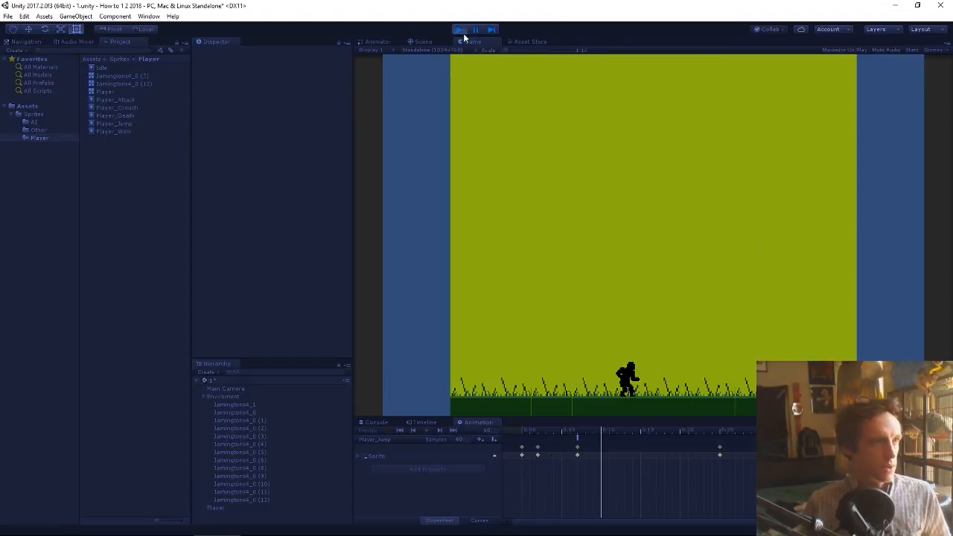
left_click(423, 42)
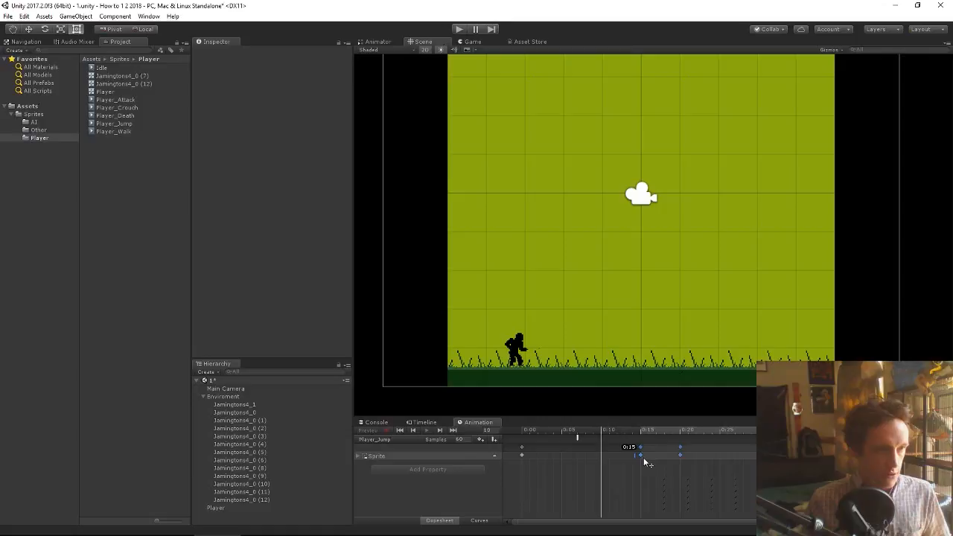
left_click(577, 447)
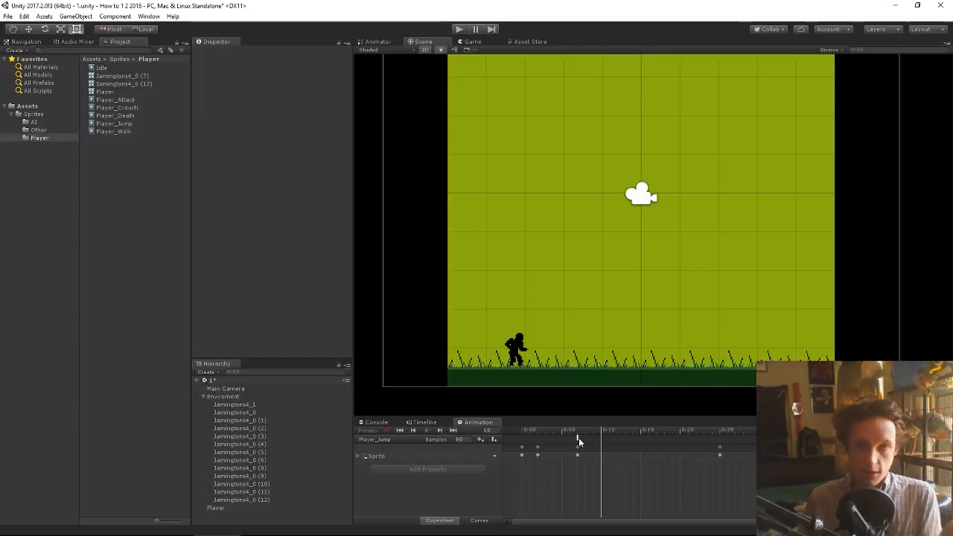
left_click(577, 447)
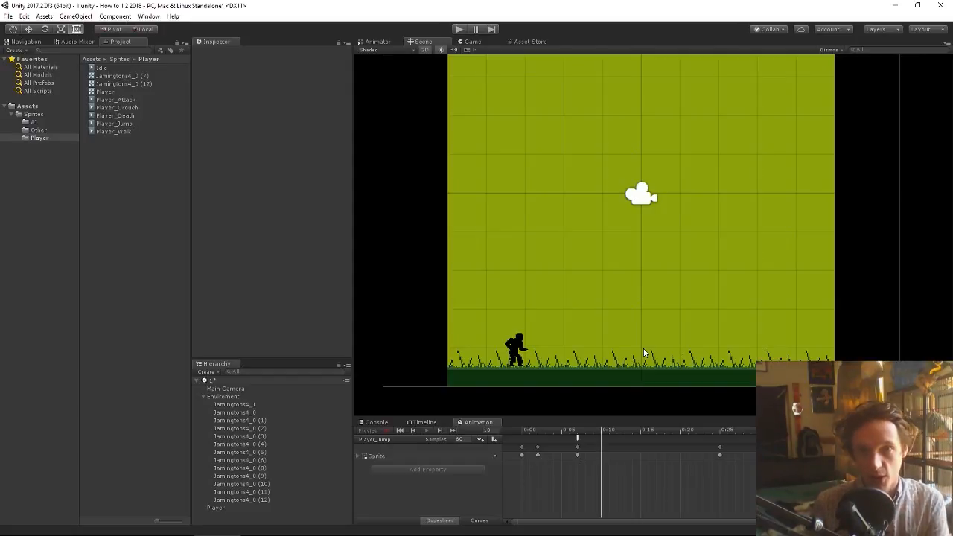
mouse_move(664, 378)
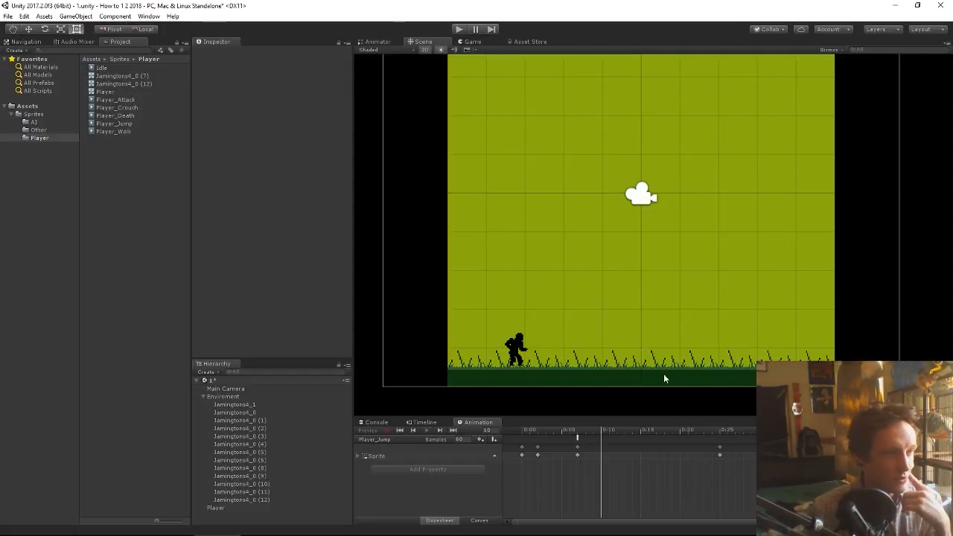
mouse_move(736, 393)
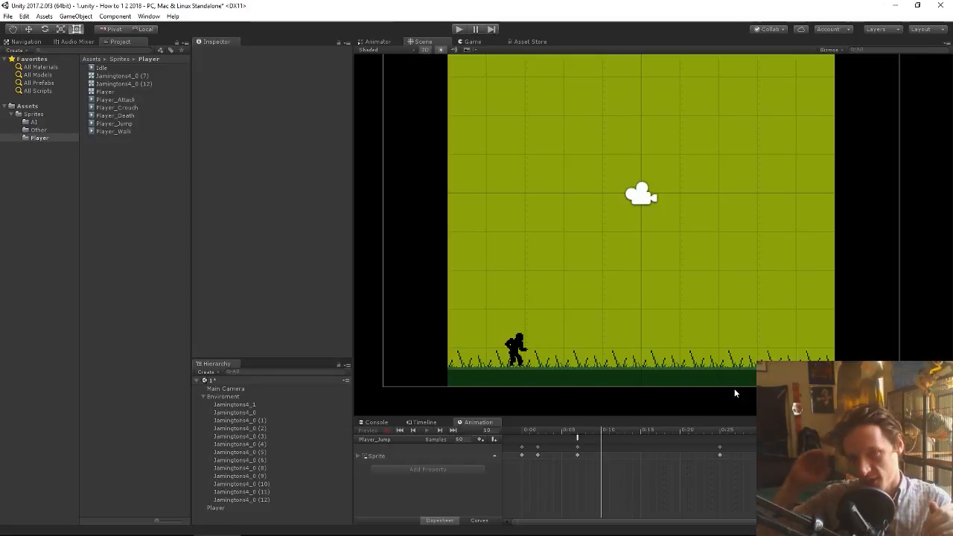